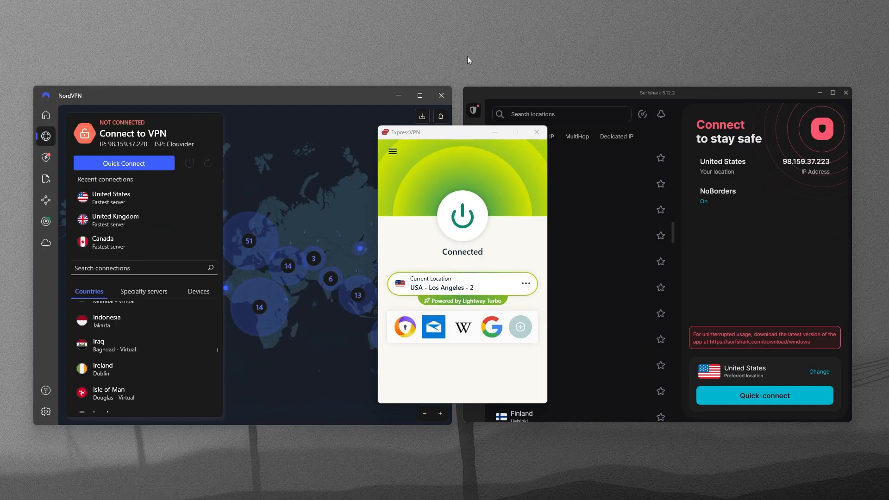
{"action": "mouse_move", "coordinate": [480, 146]}
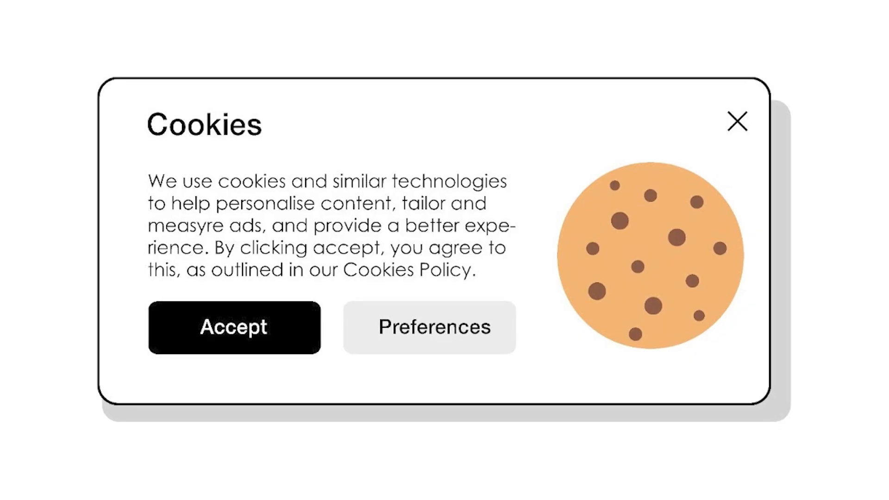
Open the ExpressVPN, NordVPN and Surfshark no-logs audit posts side by side and scroll through them
{"action": "left_click", "coordinate": [233, 327]}
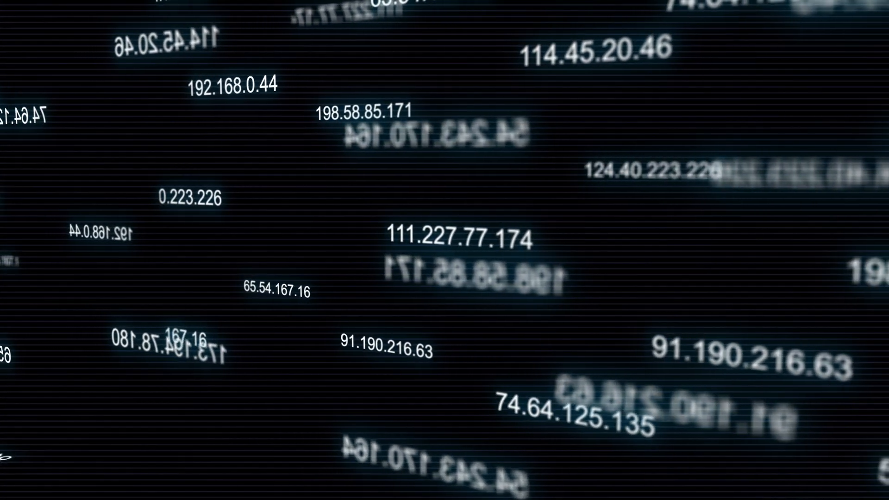
{"action": "left_click", "coordinate": [445, 250]}
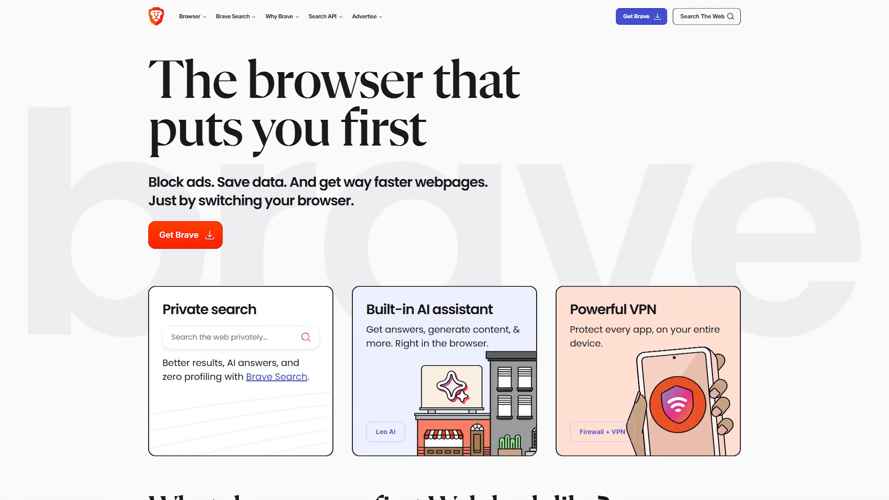
{"action": "scroll", "scroll_direction": "down", "scroll_amount": 3}
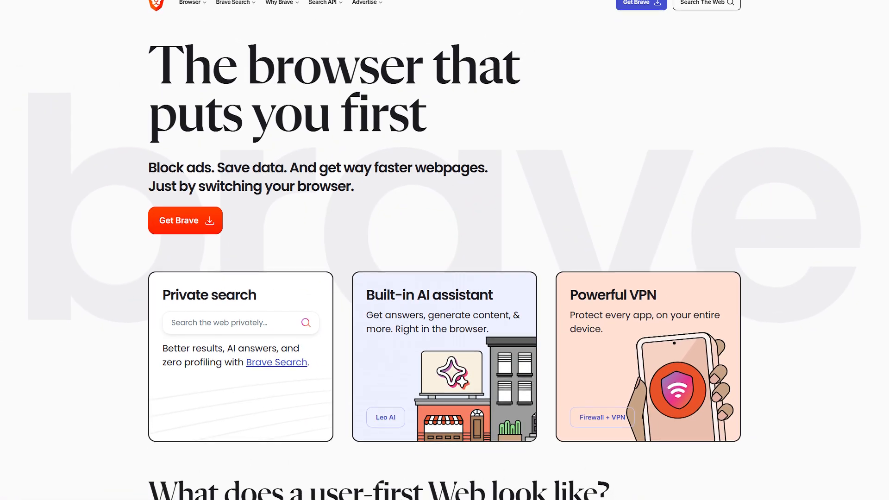
{"action": "scroll", "scroll_direction": "down", "scroll_amount": 3}
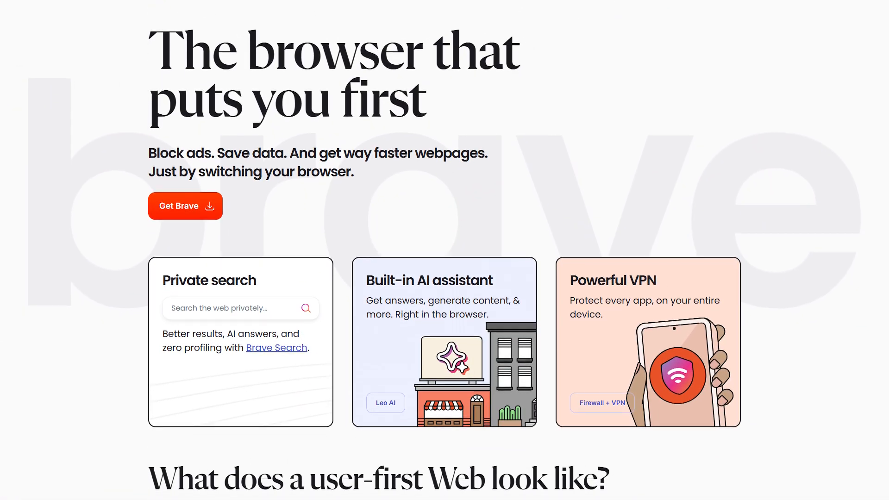
{"action": "scroll", "scroll_direction": "down", "scroll_amount": 3}
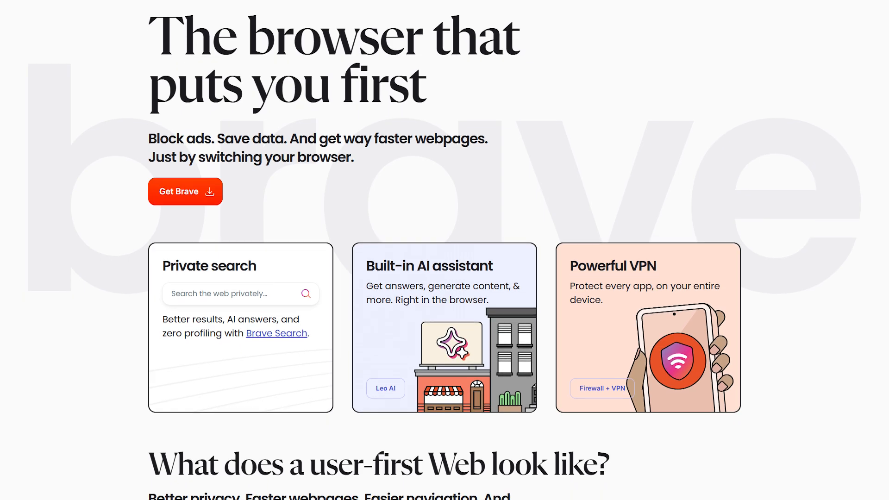
{"action": "scroll", "scroll_direction": "down", "scroll_amount": 3}
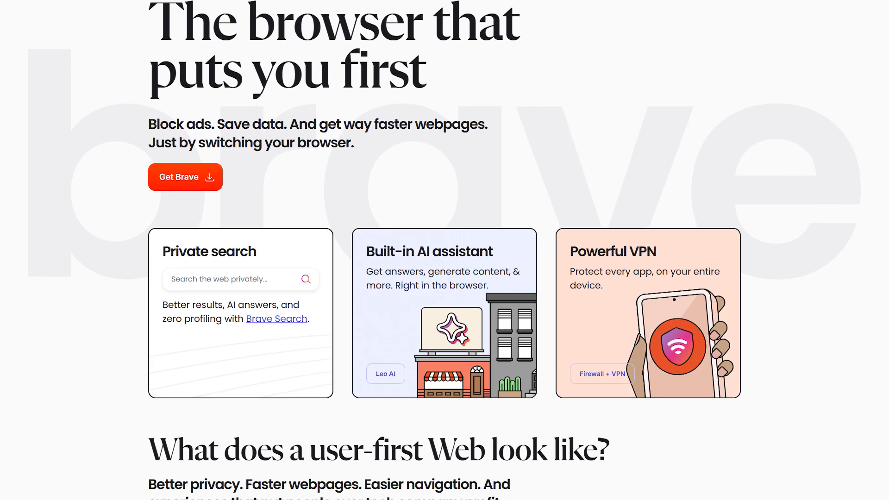
{"action": "scroll", "scroll_direction": "down", "scroll_amount": 3}
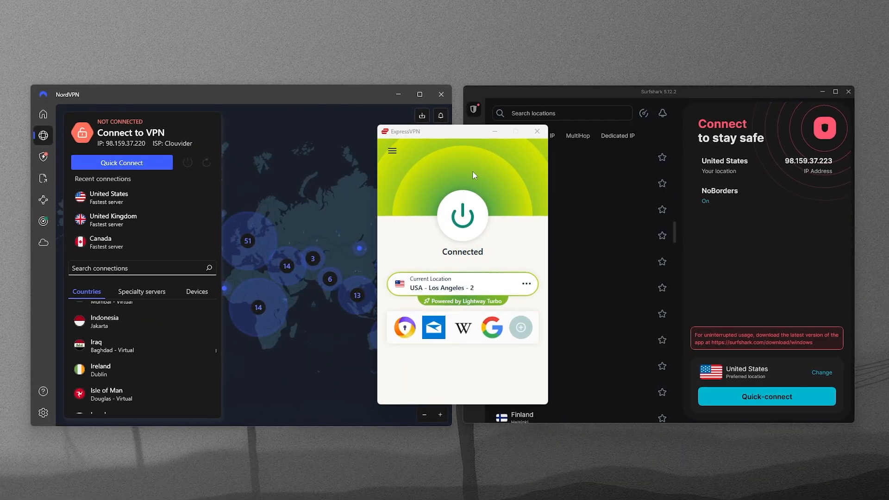
{"action": "mouse_move", "coordinate": [431, 154]}
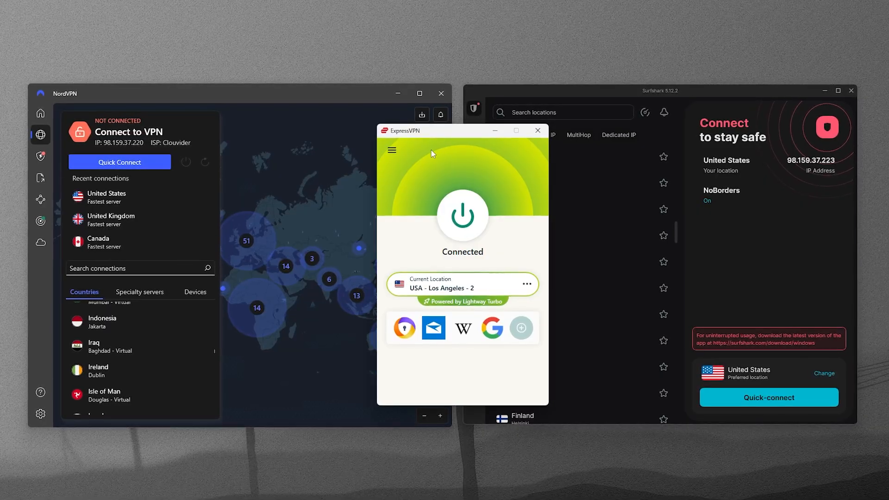
{"action": "mouse_move", "coordinate": [315, 119]}
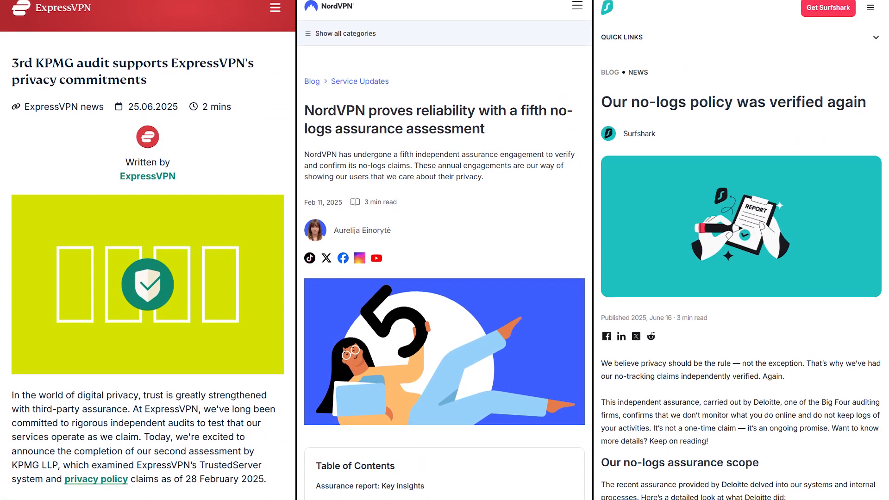
{"action": "scroll", "scroll_direction": "down", "scroll_amount": 3}
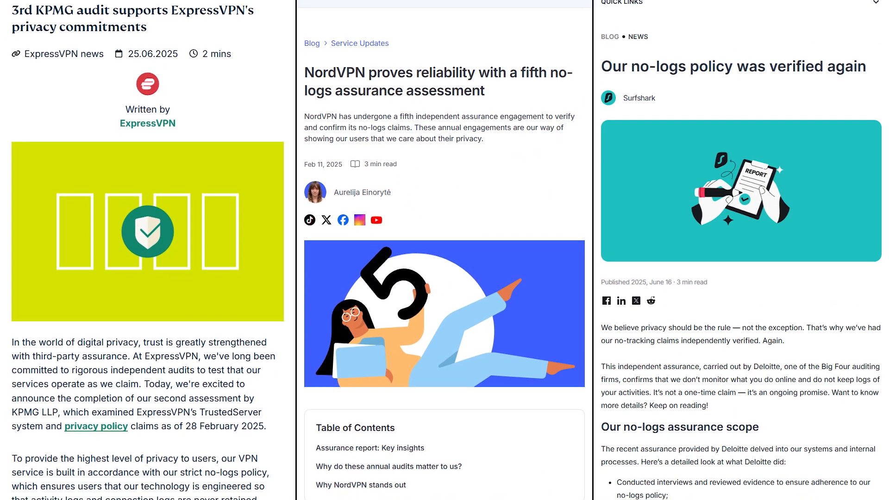
{"action": "scroll", "scroll_direction": "down", "scroll_amount": 3}
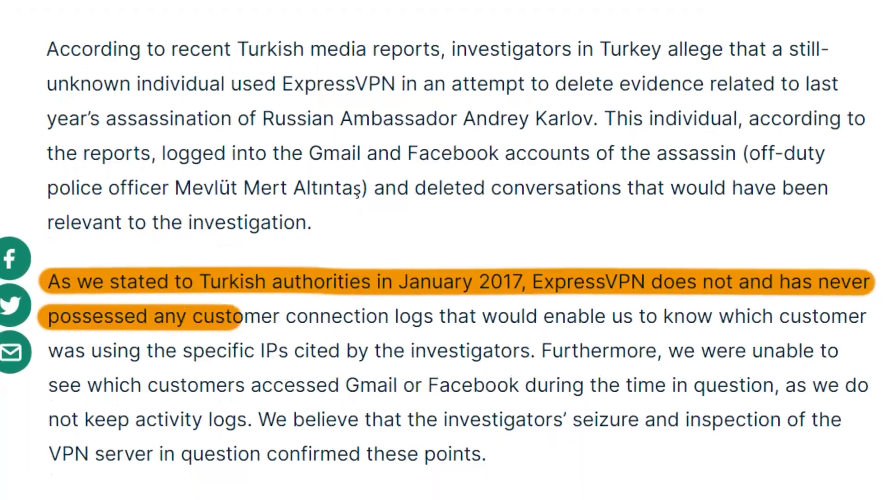
Scroll the ExpressVPN Turkish-investigation post to the highlighted no-logs passage and 3,000+ servers map
{"action": "scroll", "scroll_direction": "down", "scroll_amount": 3}
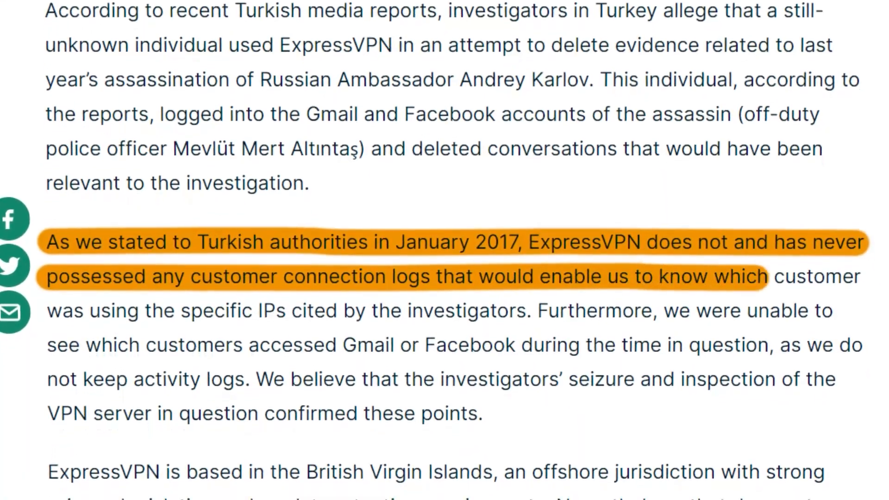
{"action": "scroll", "scroll_direction": "down", "scroll_amount": 3}
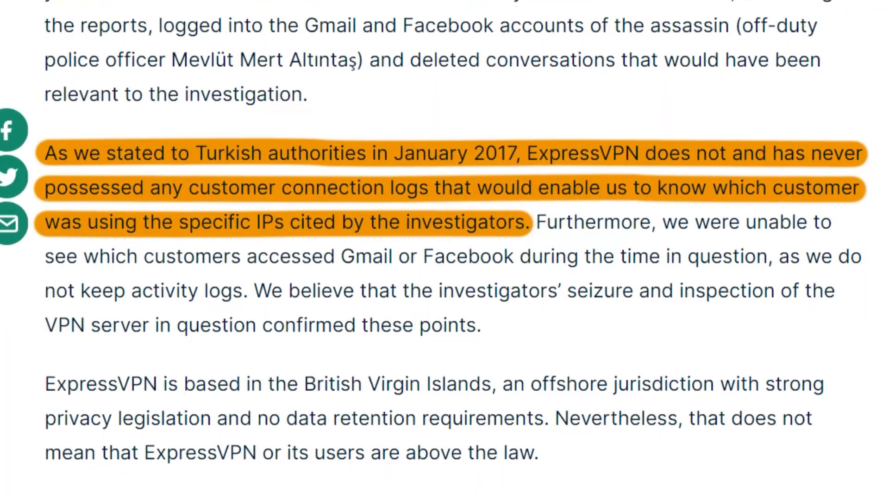
{"action": "scroll", "scroll_direction": "down", "scroll_amount": 3}
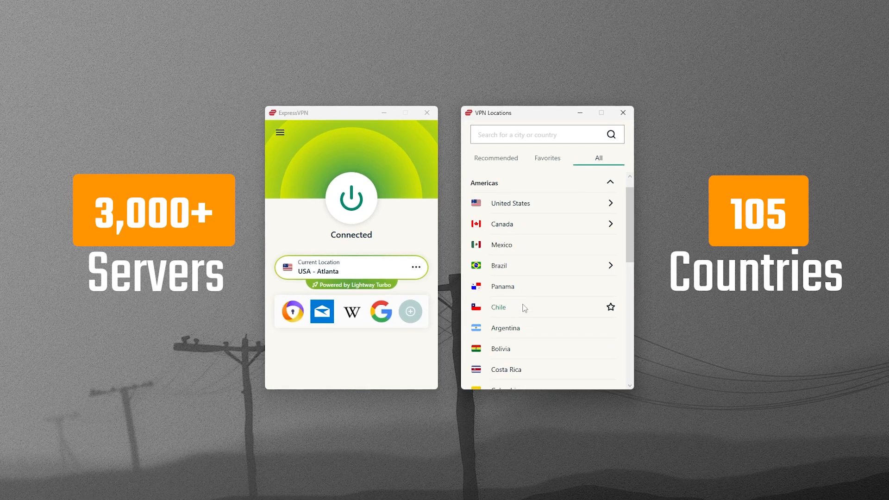
Scroll ExpressVPN's All locations list from the Americas to Poland and Hungary while connected to Atlanta
{"action": "scroll", "scroll_direction": "down", "scroll_amount": 3}
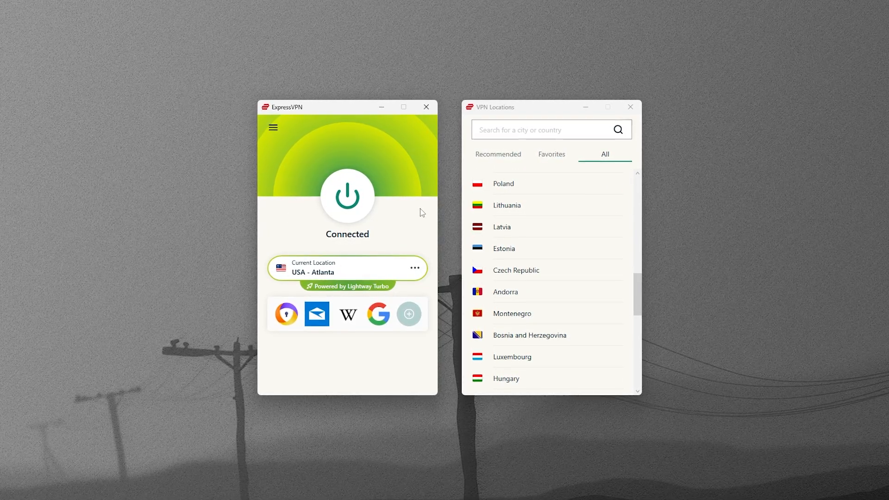
{"action": "mouse_move", "coordinate": [376, 314]}
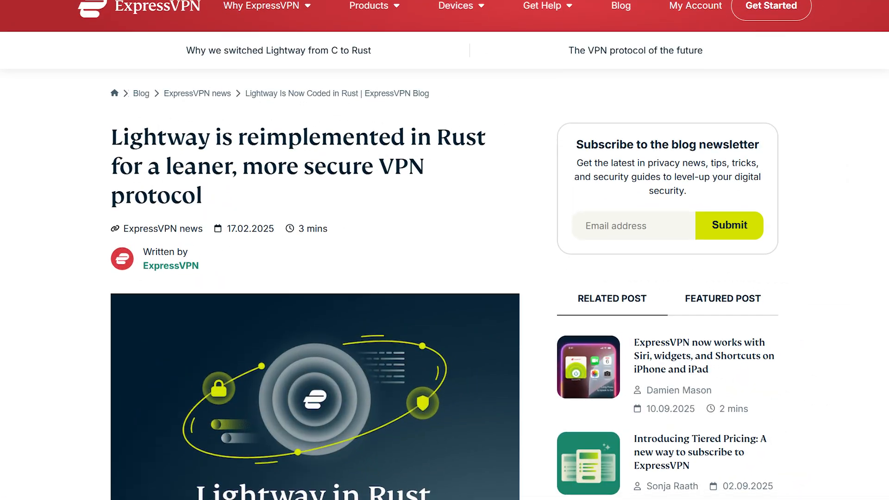
Scroll through the ExpressVPN blog post 'Lightway is reimplemented in Rust'
{"action": "scroll", "scroll_direction": "down", "scroll_amount": 3}
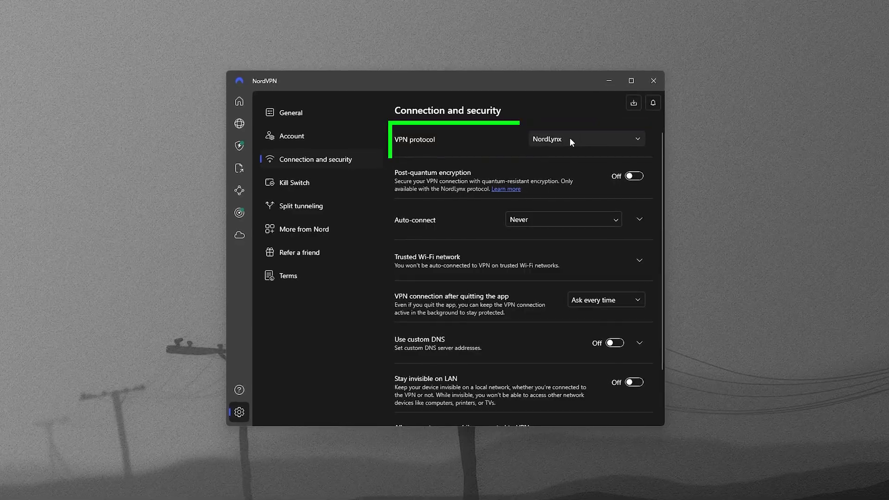
Show NordVPN's NordLynx protocol setting, then scroll the RAM-based servers blog post
{"action": "left_click", "coordinate": [505, 188]}
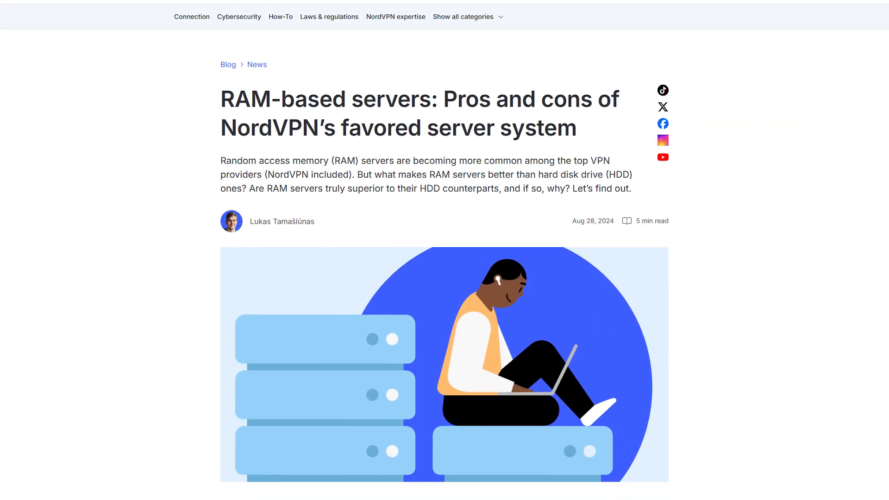
{"action": "scroll", "scroll_direction": "down", "scroll_amount": 3}
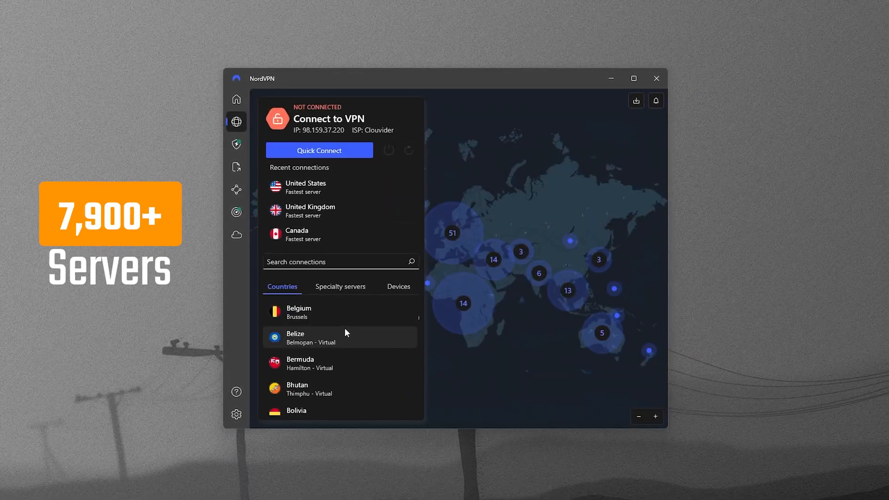
Scroll NordVPN's Countries tab from Belgium to Georgia and Germany, showing 165 countries
{"action": "scroll", "scroll_direction": "down", "scroll_amount": 3}
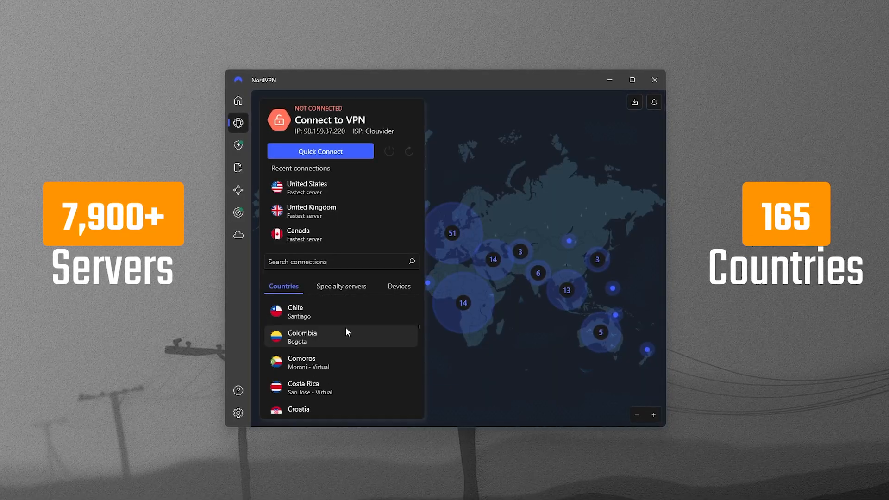
{"action": "scroll", "scroll_direction": "down", "scroll_amount": 3}
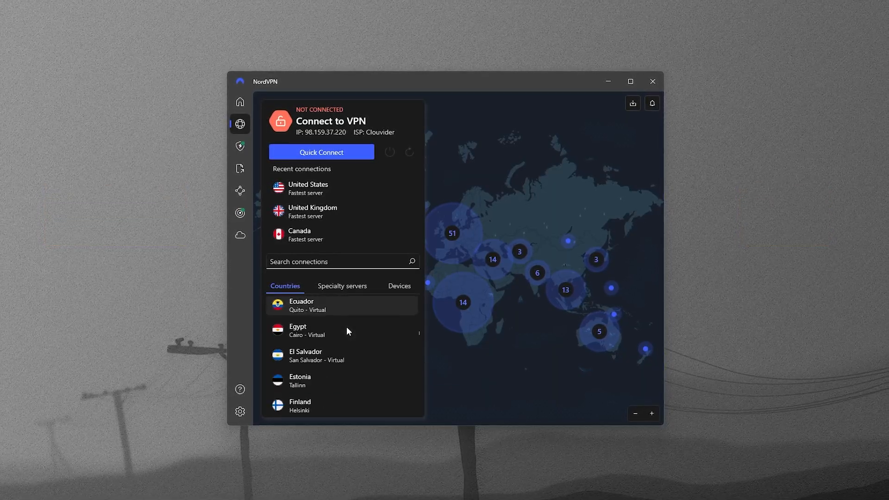
{"action": "scroll", "scroll_direction": "down", "scroll_amount": 3}
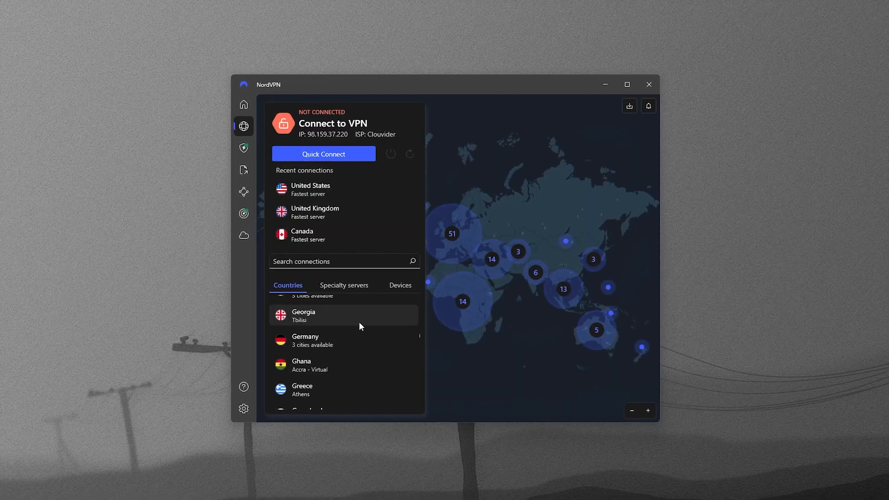
{"action": "mouse_move", "coordinate": [528, 170]}
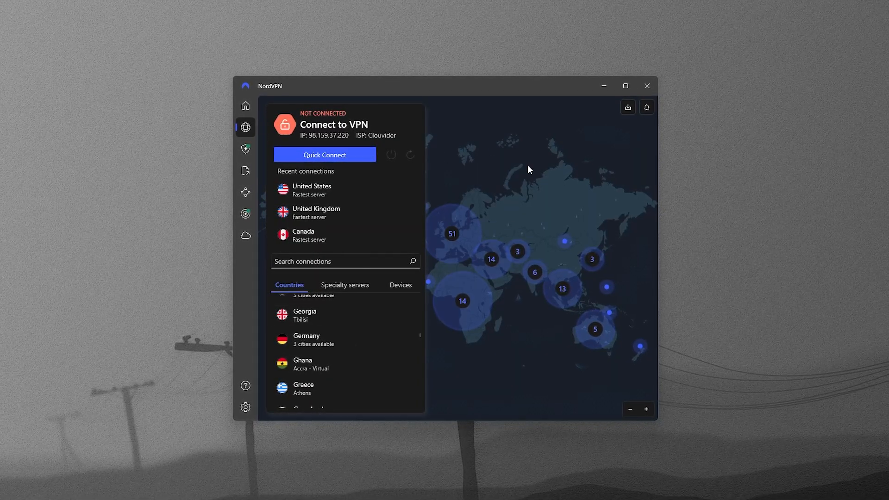
{"action": "mouse_move", "coordinate": [467, 235]}
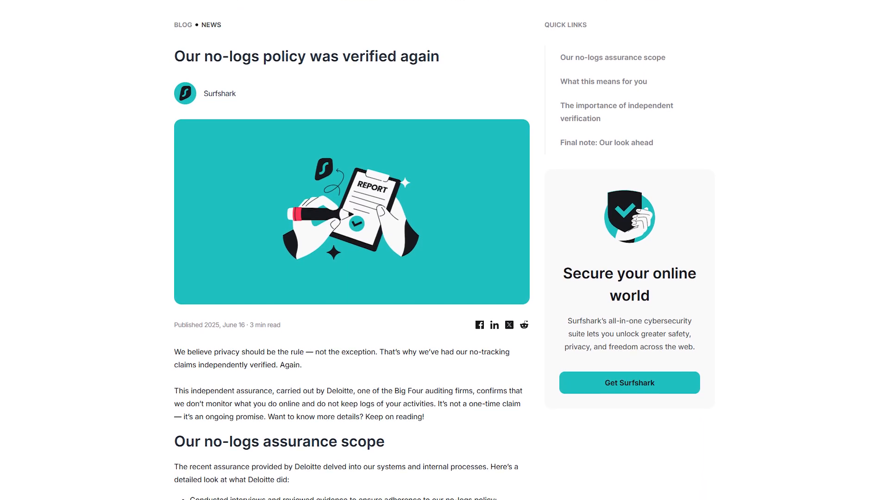
Scroll Surfshark's 'Our no-logs policy was verified again' post and its 100-country Locations list
{"action": "scroll", "scroll_direction": "down", "scroll_amount": 3}
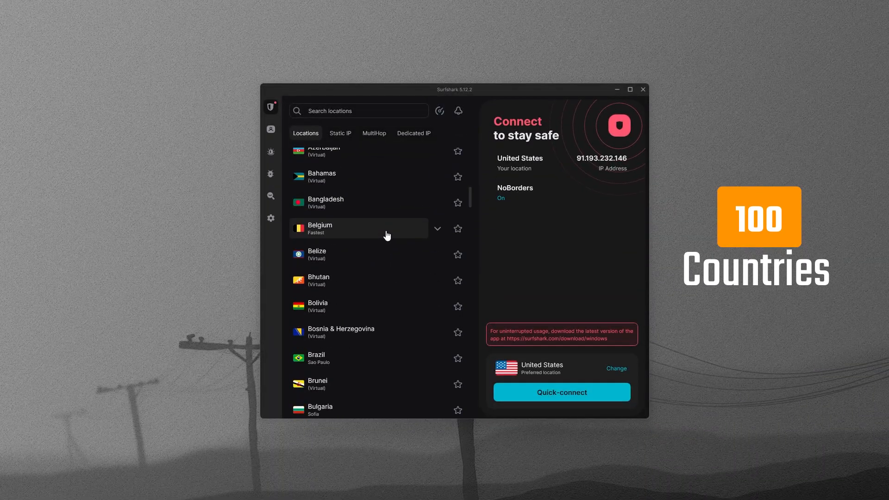
{"action": "scroll", "scroll_direction": "down", "scroll_amount": 3}
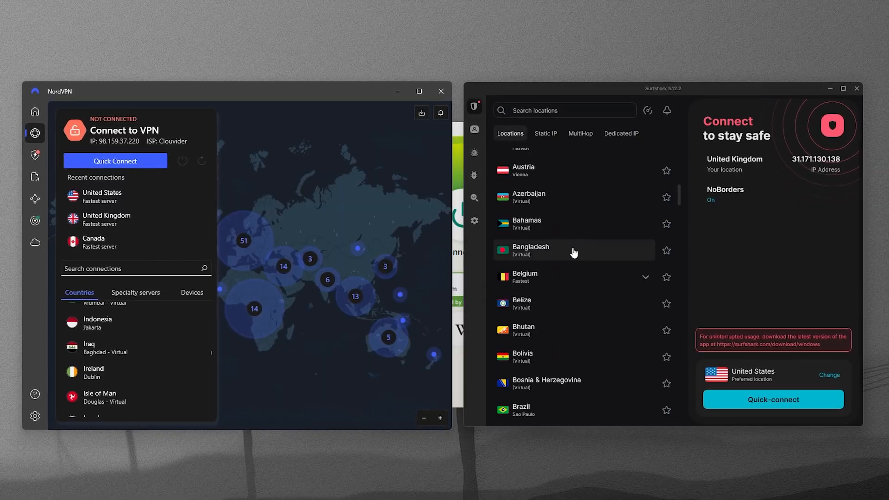
Scroll Surfshark's Locations list to United Kingdom beside the disconnected NordVPN app
{"action": "scroll", "scroll_direction": "down", "scroll_amount": 3}
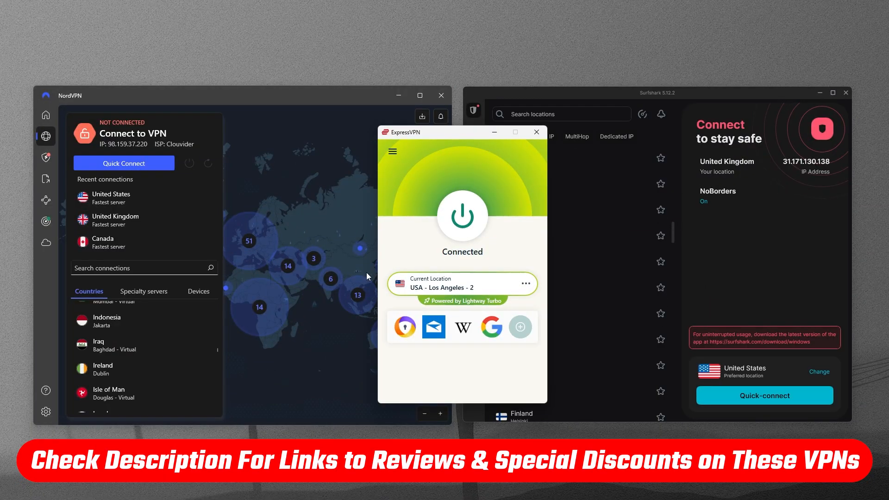
{"action": "mouse_move", "coordinate": [454, 81]}
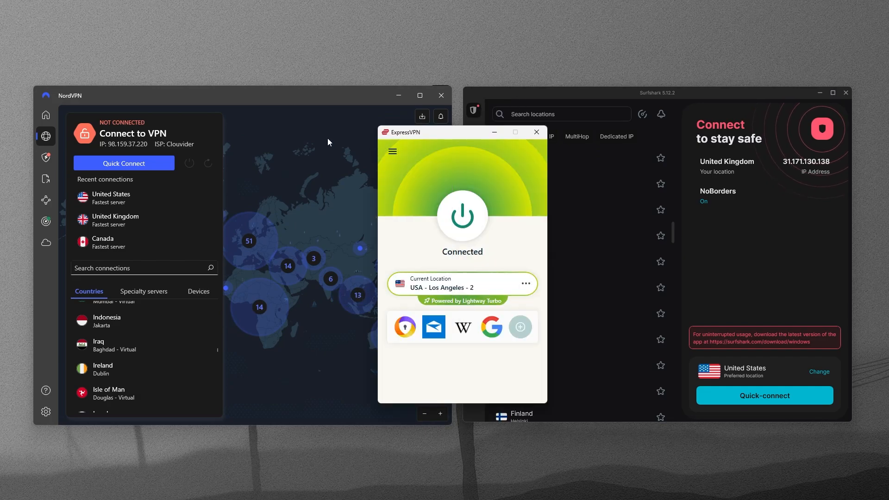
{"action": "mouse_move", "coordinate": [364, 131]}
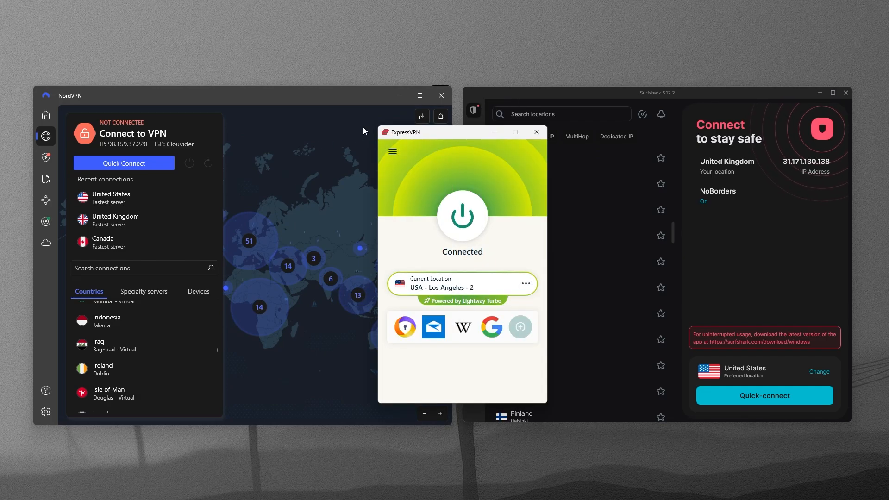